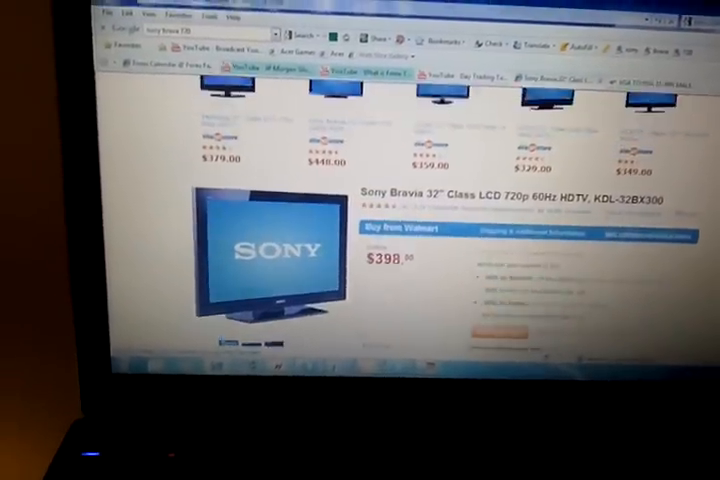
{"action": "scroll", "scroll_direction": "down", "scroll_amount": 3}
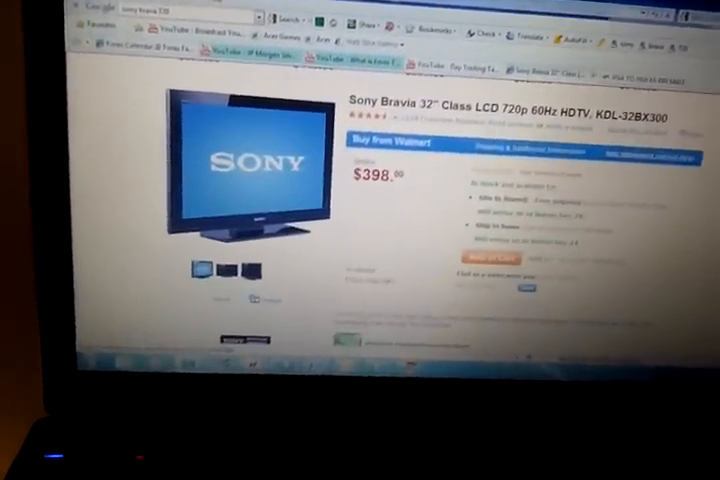